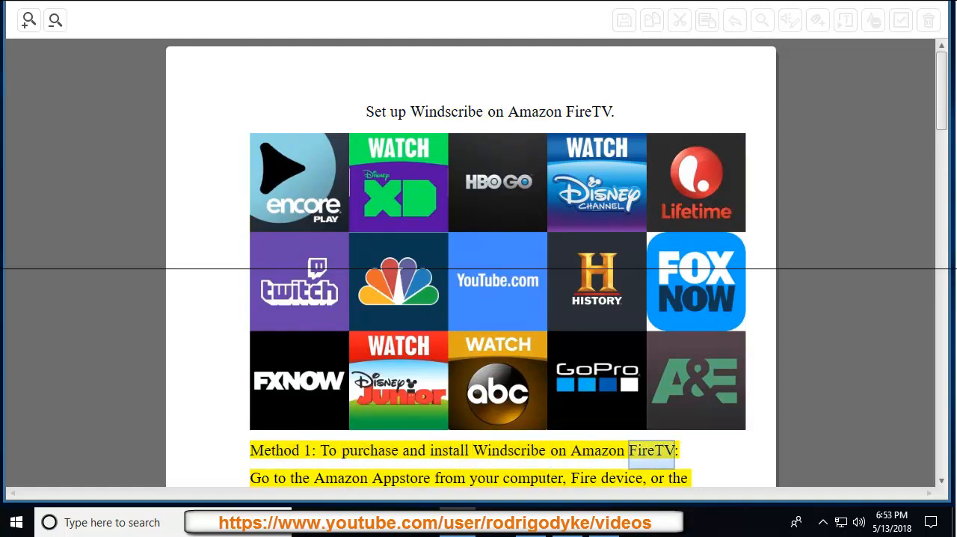
# Start read-aloud at Method 1 and scroll past the Amazon Appstore screenshot to the app-search step.
pyautogui.doubleClick(483, 476)
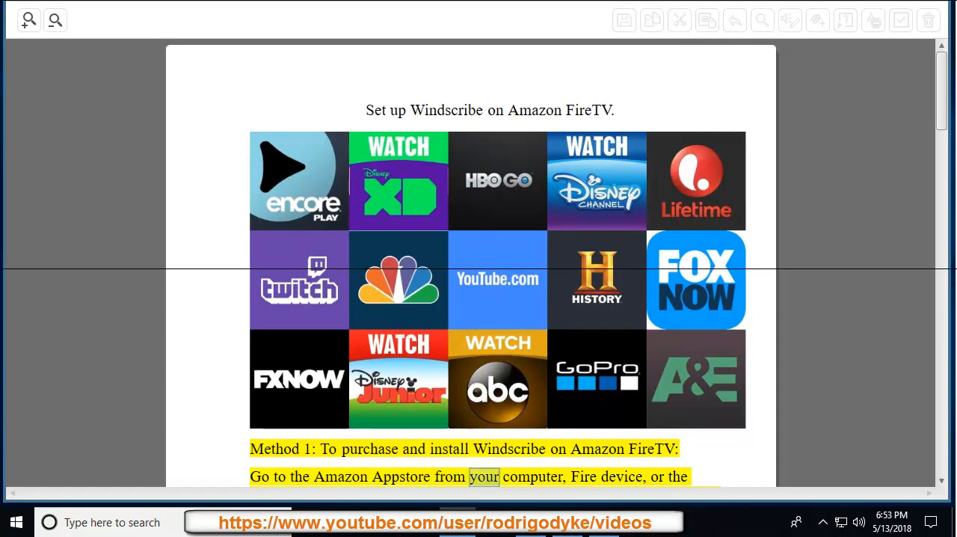
pyautogui.scroll(3)
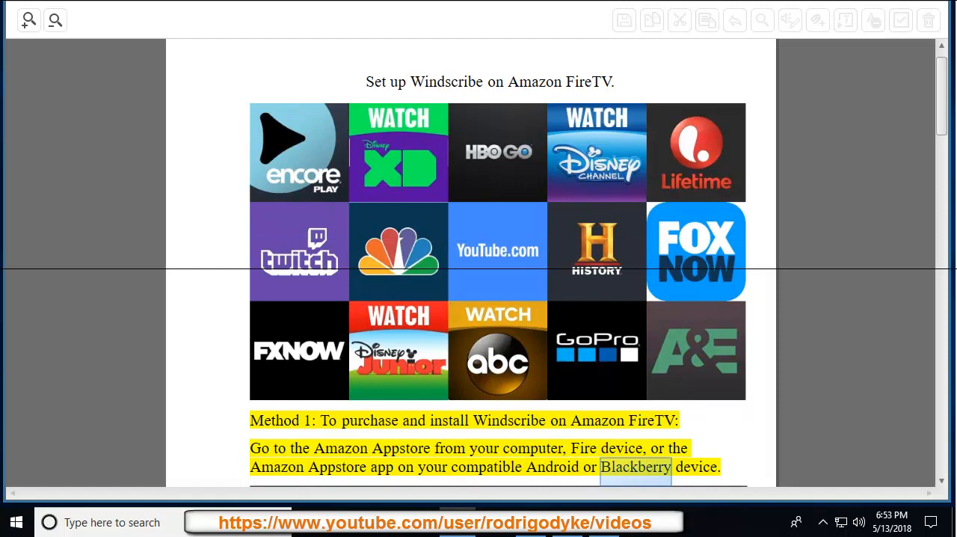
pyautogui.scroll(-3)
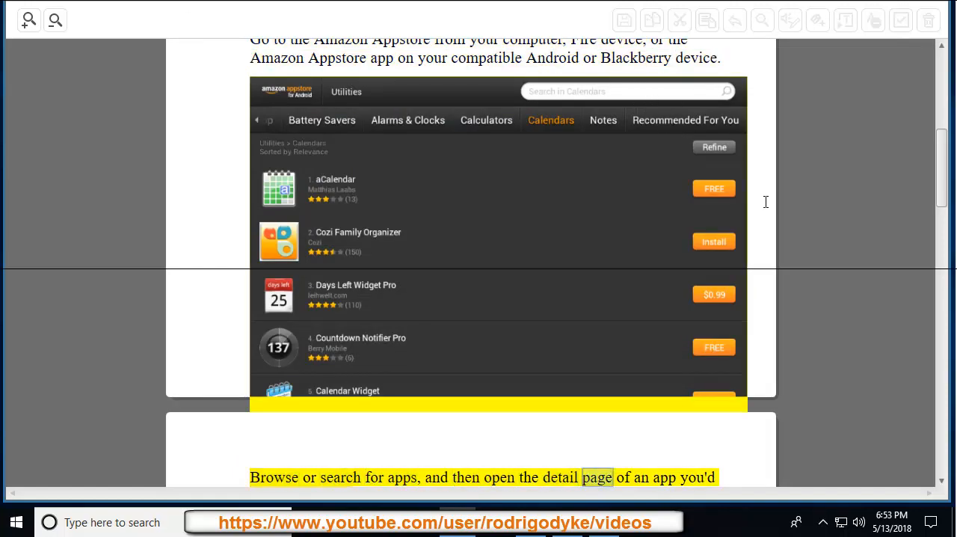
# Scroll through the purchase steps and My Apps screenshot to page 2's order-email tip.
pyautogui.scroll(-3)
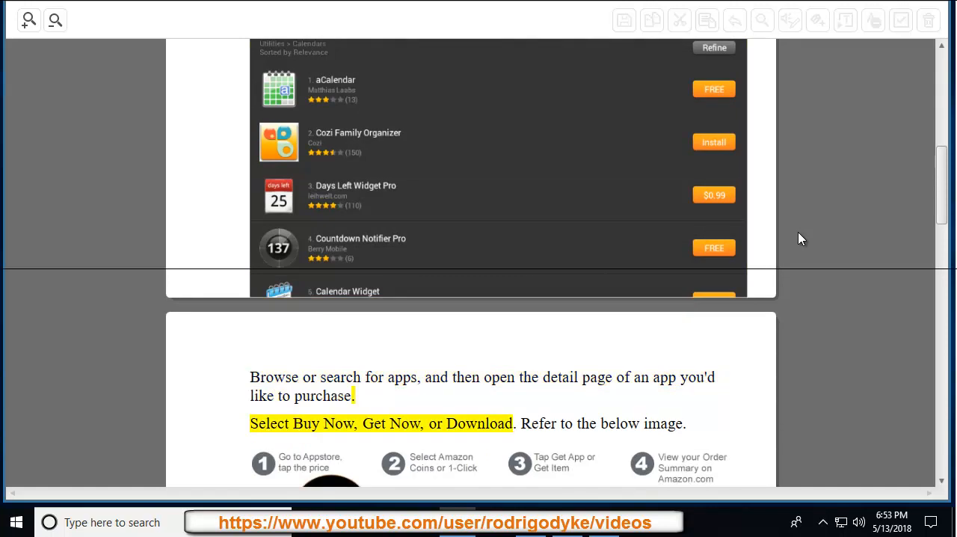
pyautogui.scroll(-3)
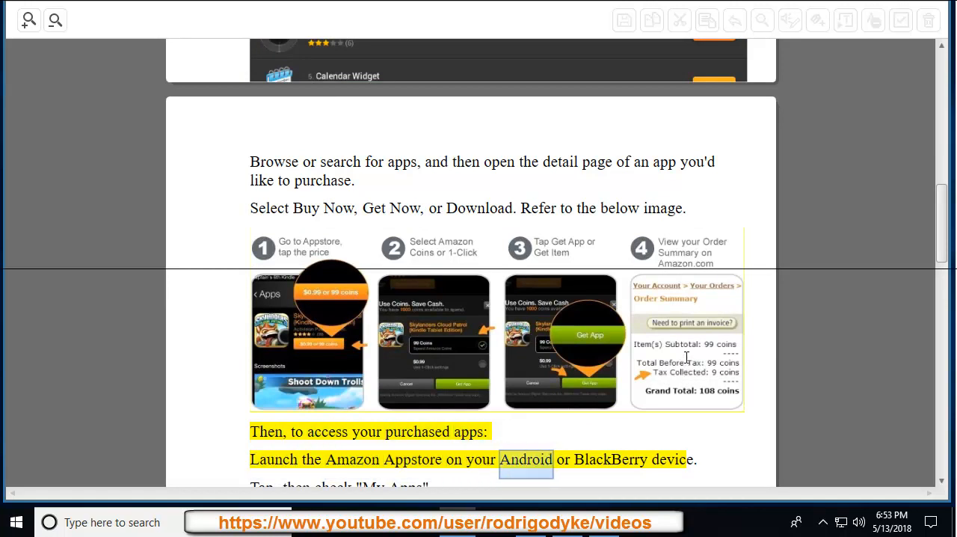
pyautogui.scroll(3)
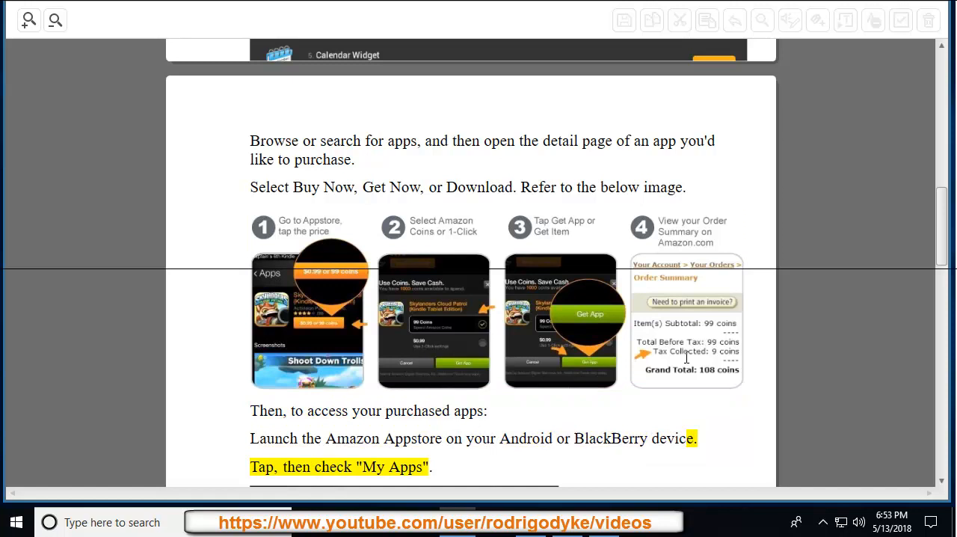
pyautogui.scroll(-3)
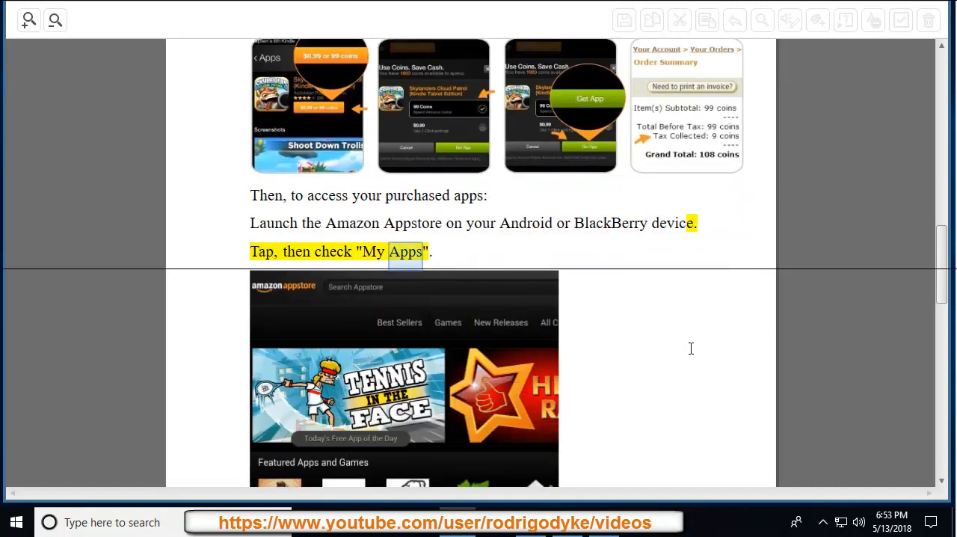
pyautogui.scroll(-3)
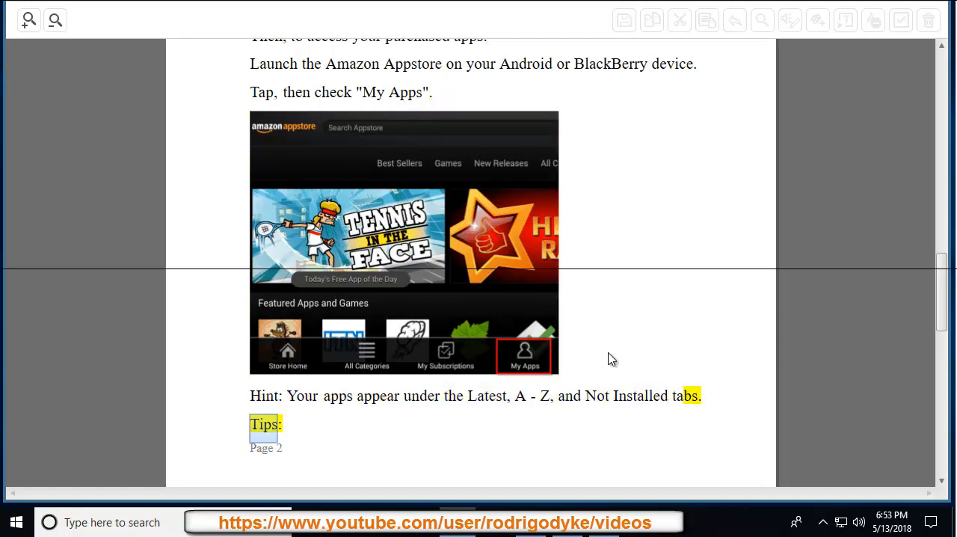
pyautogui.scroll(-3)
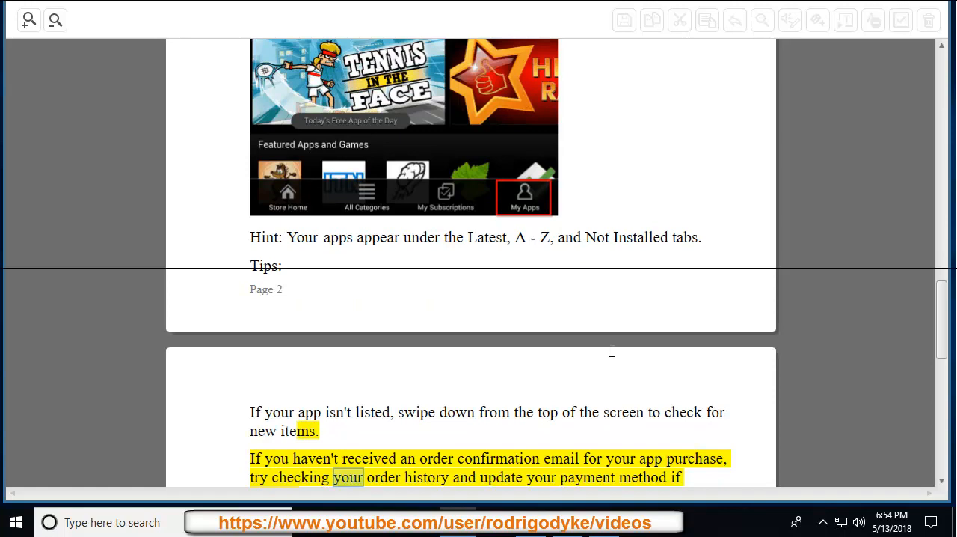
# Scroll past the free-space tip to the Method 2 heading on delivering Windscribe for FireTV.
pyautogui.scroll(-3)
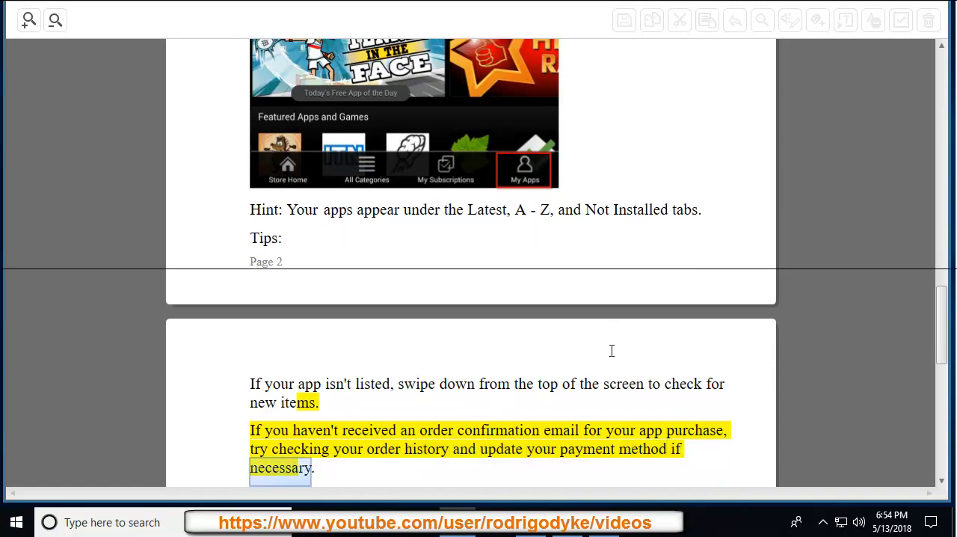
pyautogui.scroll(-3)
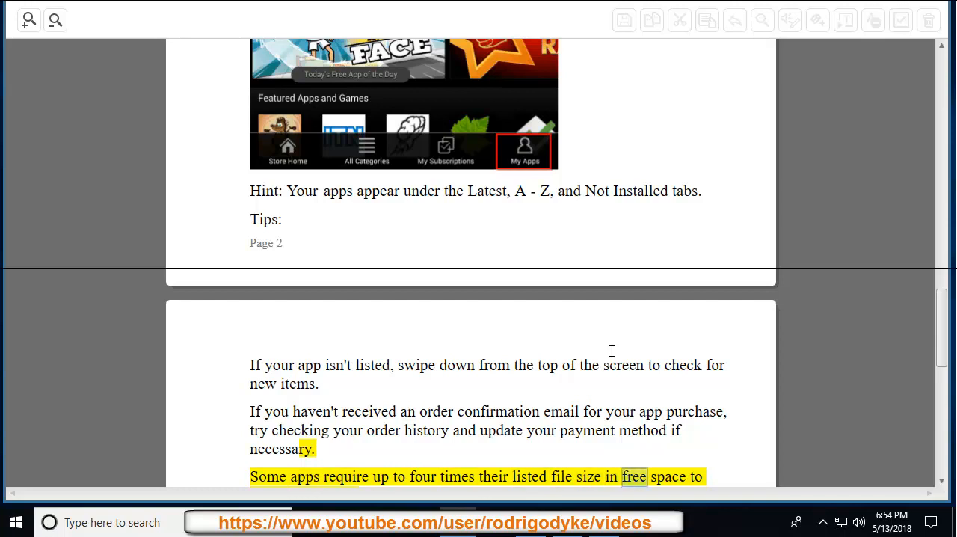
pyautogui.scroll(3)
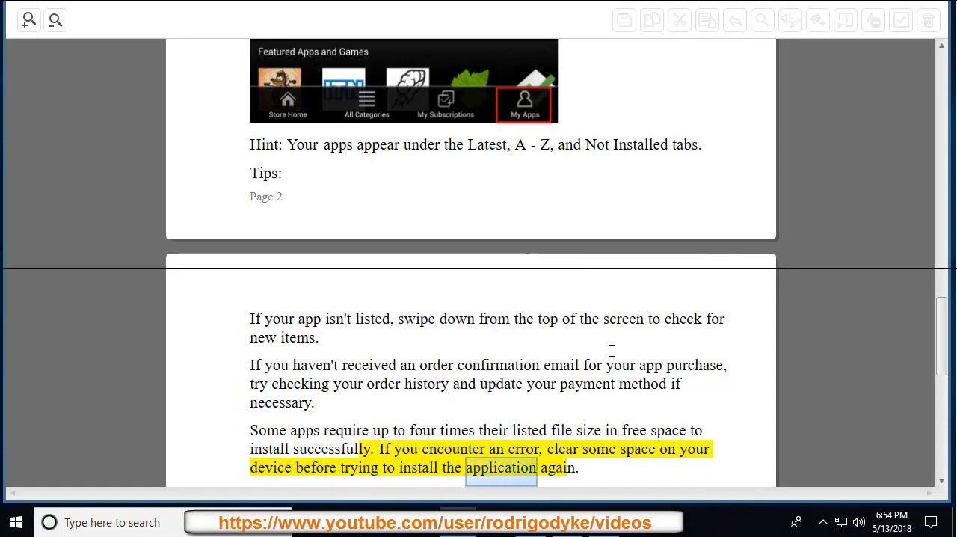
pyautogui.scroll(-3)
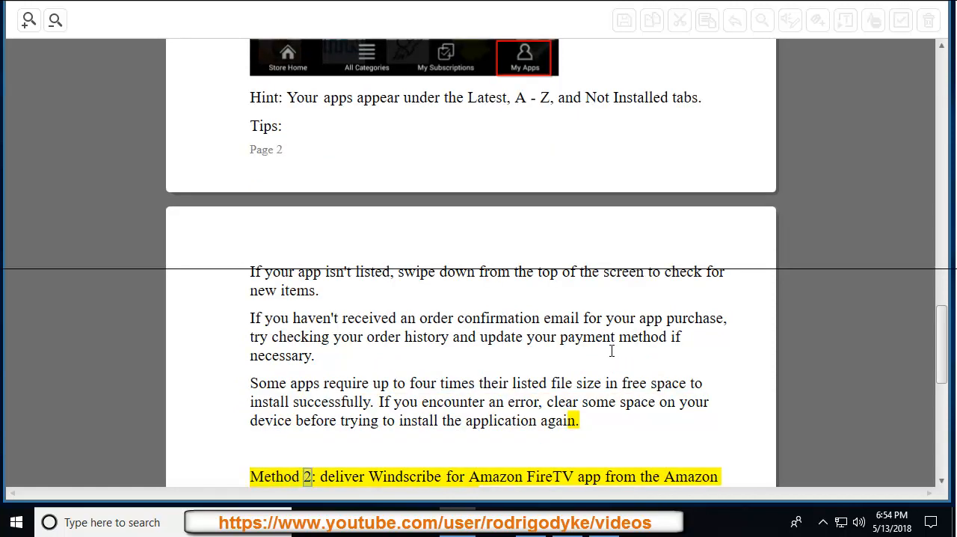
pyautogui.doubleClick(549, 476)
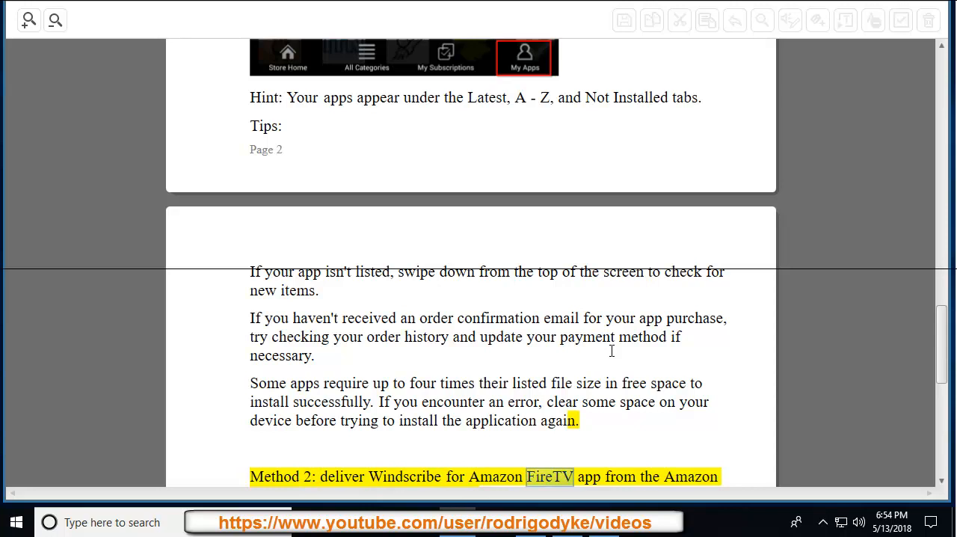